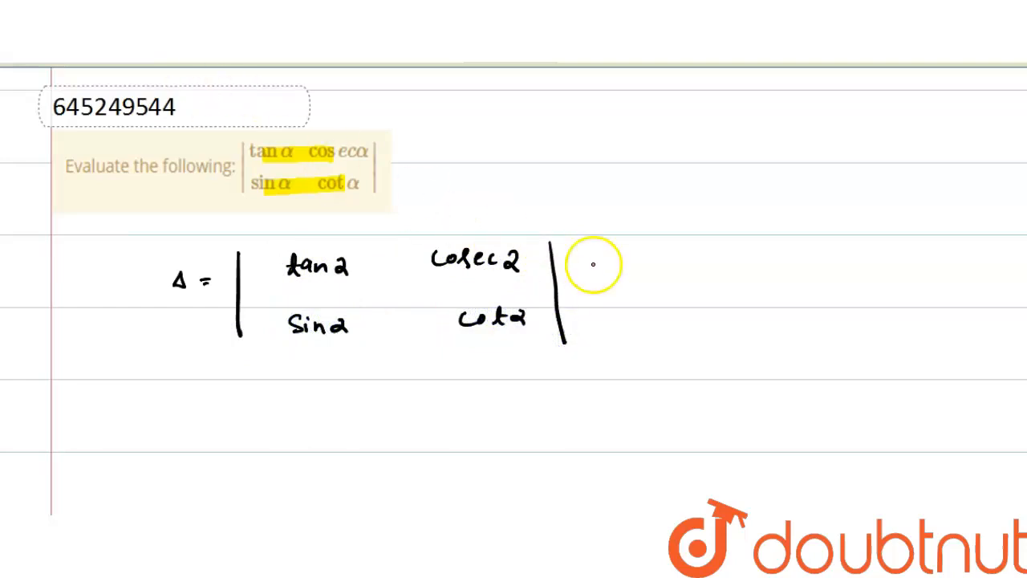
mouse_move(659, 174)
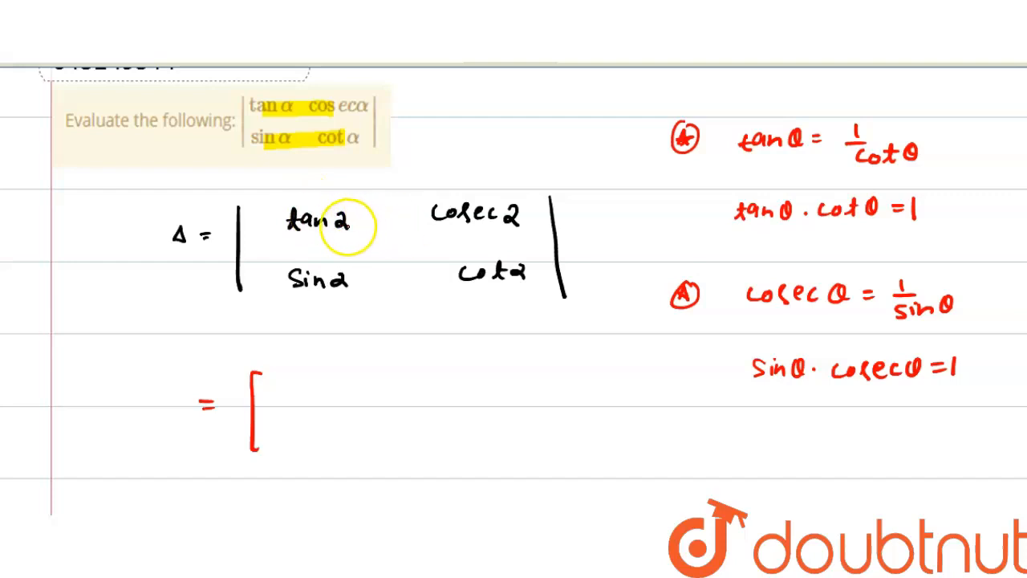
- Write cosecθ = 1/sinθ, sinθ·cosecθ = 1, and begin the expansion '= [' under Δ
click(297, 414)
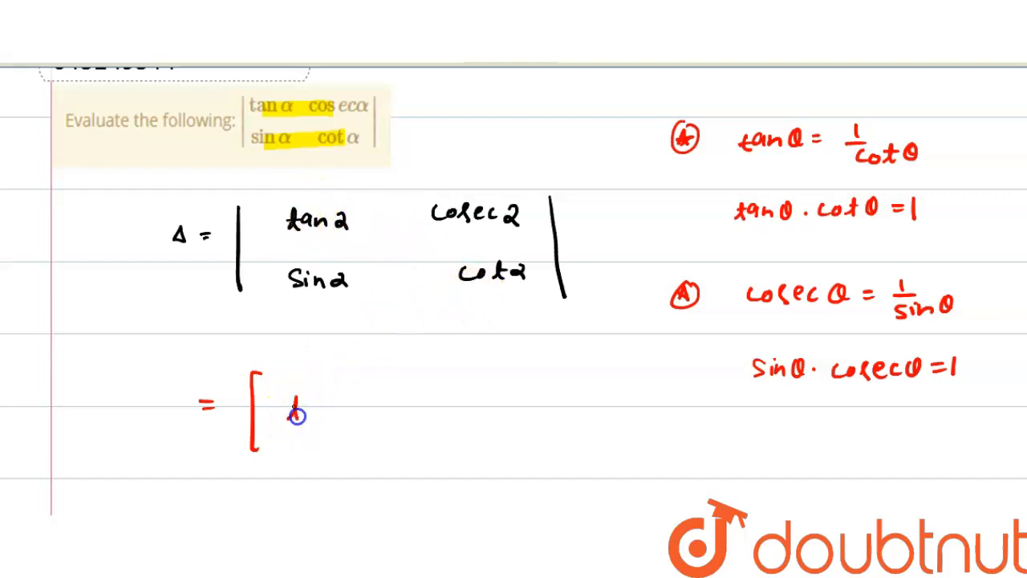